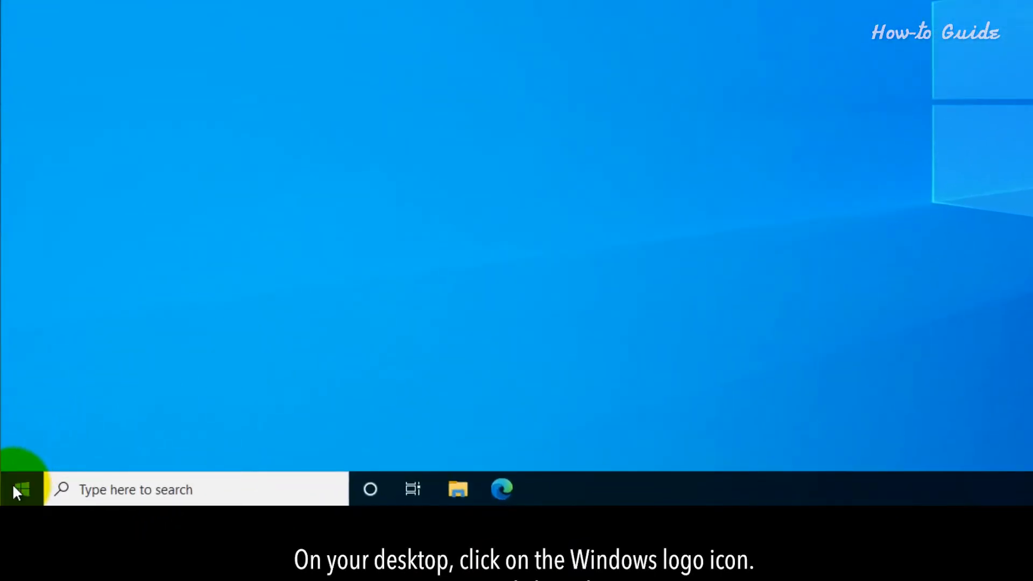
Open Windows Settings from the Start menu's gear icon
{"action": "left_click", "coordinate": [19, 489]}
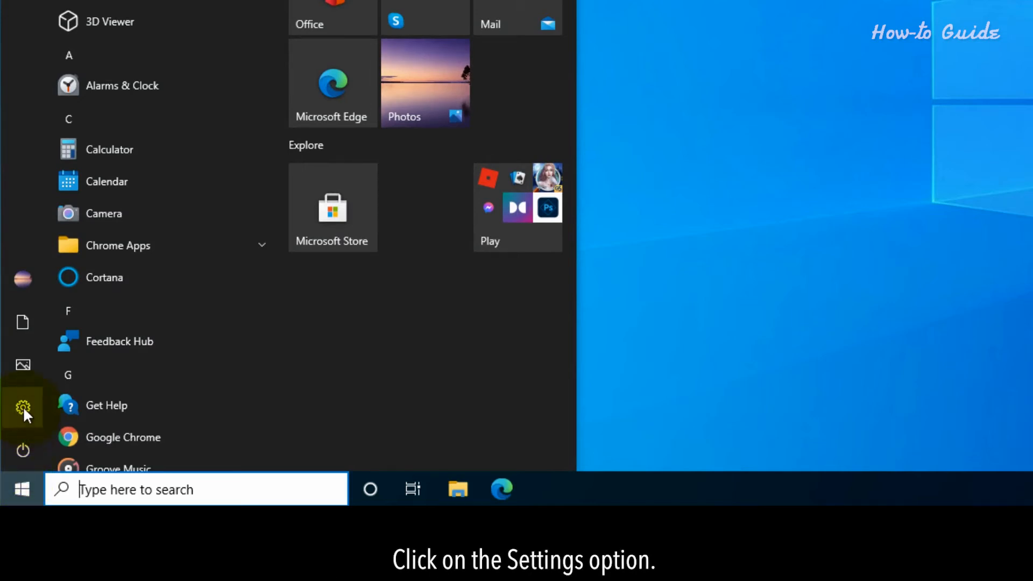
{"action": "left_click", "coordinate": [23, 408]}
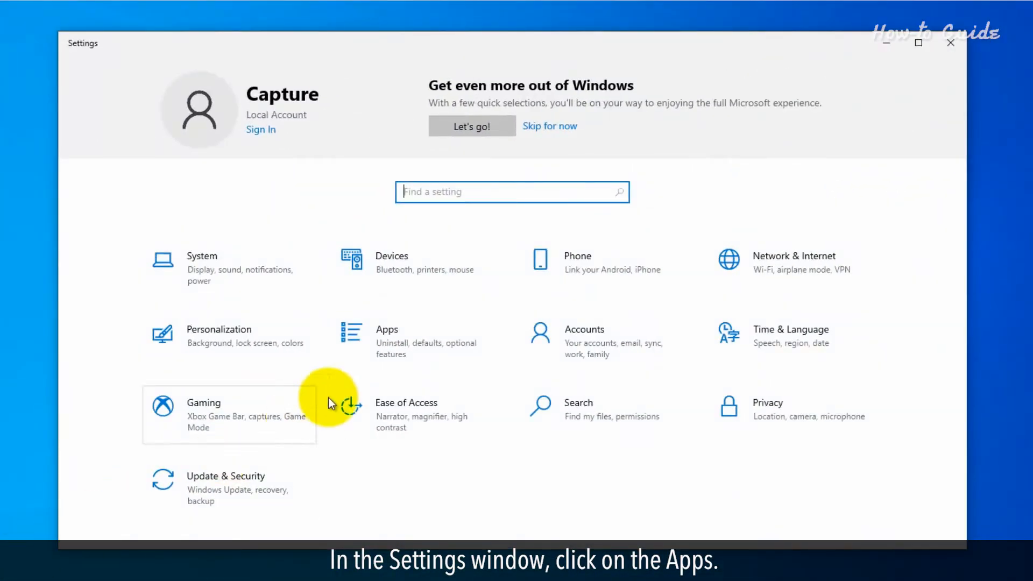
Open Apps & features and scroll to the end of the installed apps list
{"action": "left_click", "coordinate": [386, 329]}
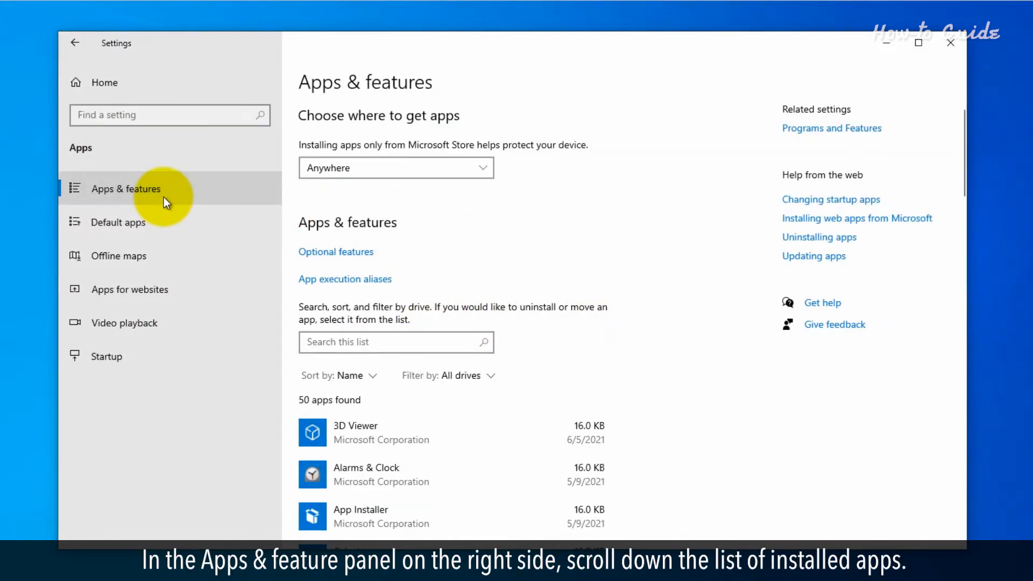
{"action": "scroll", "scroll_direction": "down", "scroll_amount": 3}
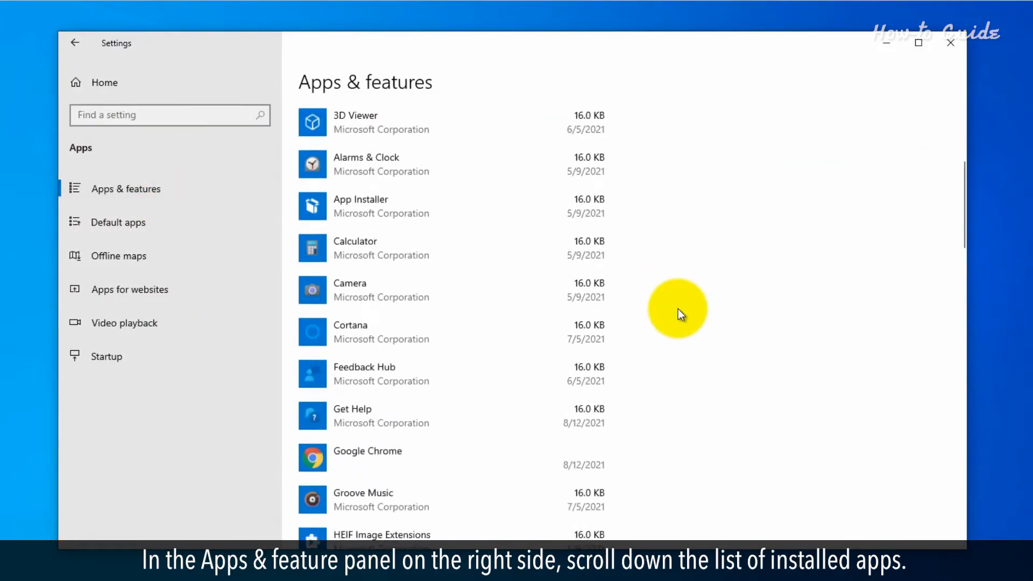
{"action": "scroll", "scroll_direction": "down", "scroll_amount": 3}
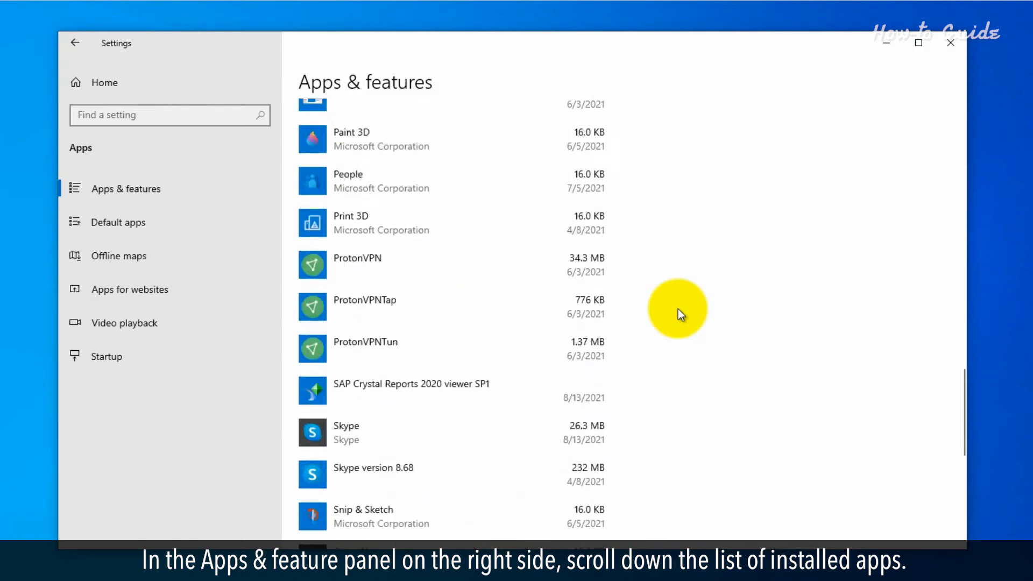
{"action": "scroll", "scroll_direction": "down", "scroll_amount": 3}
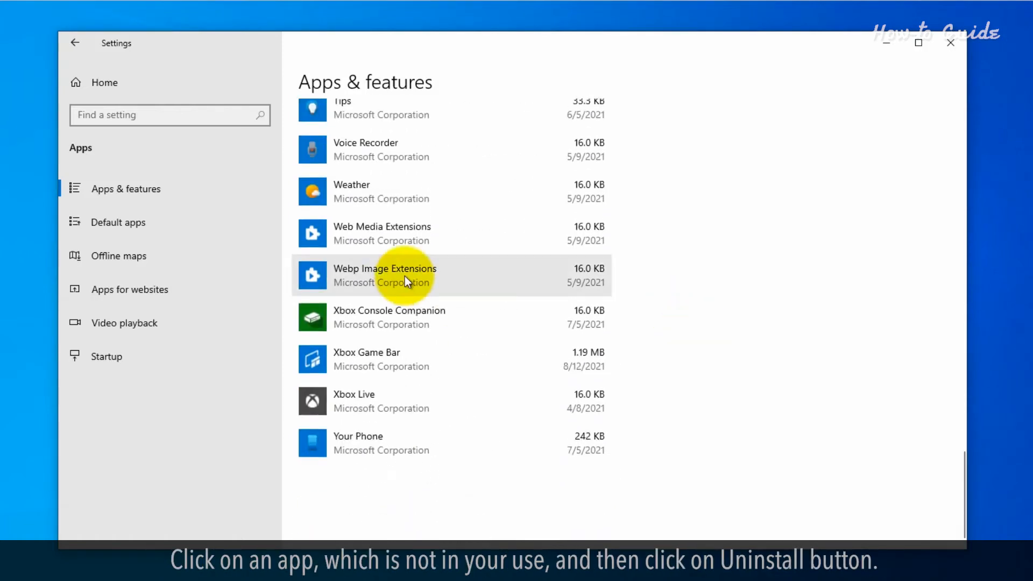
Uninstall Xbox Console Companion from Apps & features and close Settings
{"action": "left_click", "coordinate": [388, 316]}
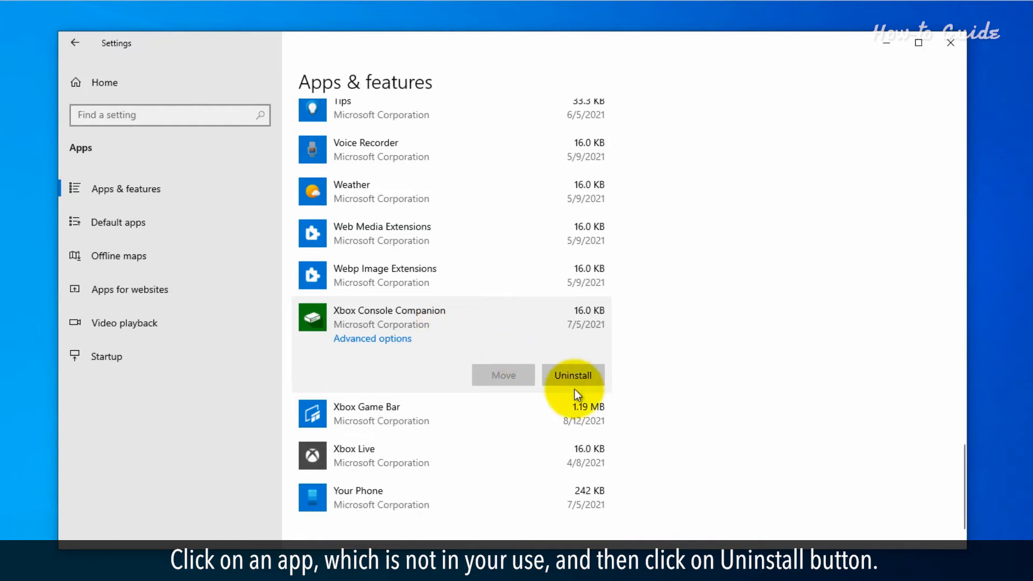
{"action": "left_click", "coordinate": [573, 375]}
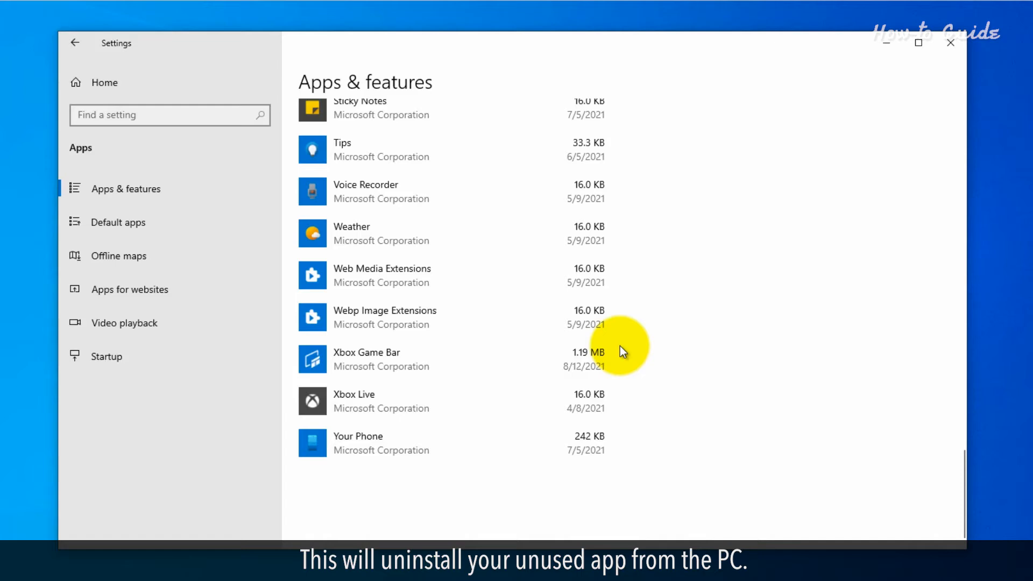
{"action": "mouse_move", "coordinate": [689, 348]}
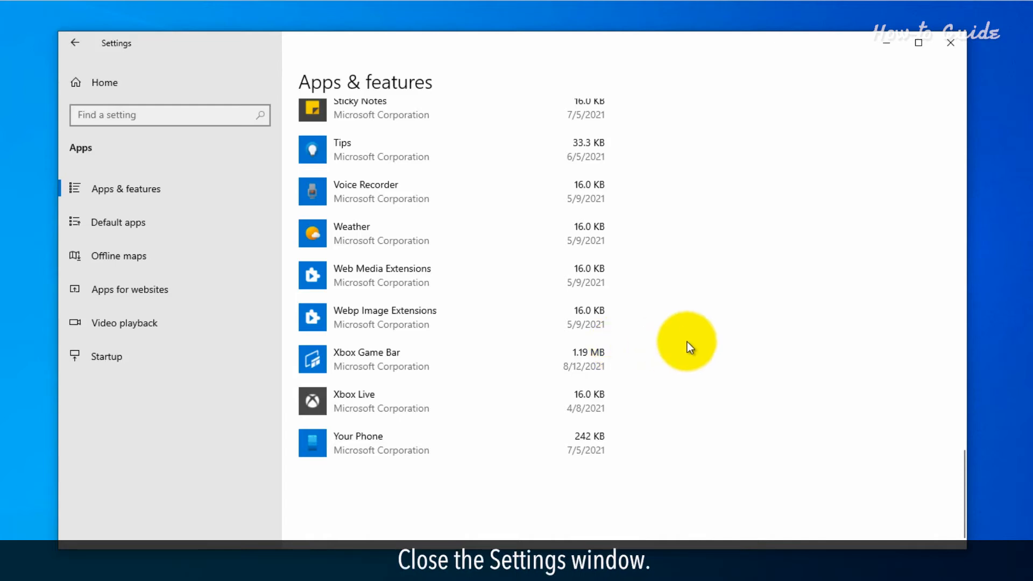
{"action": "left_click", "coordinate": [949, 44]}
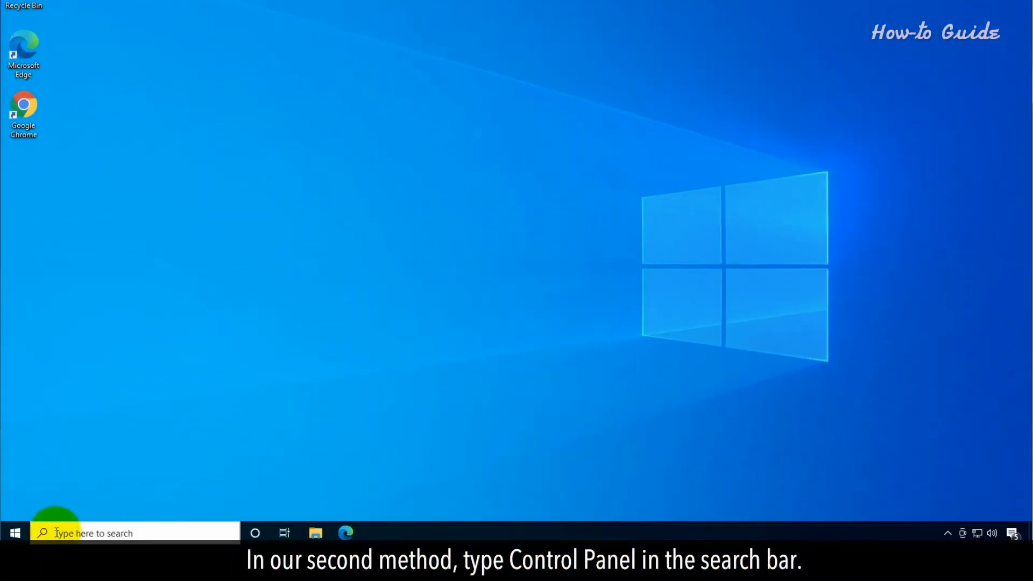
Search 'Control Panel' from the taskbar and open it
{"action": "type", "text": "contro"}
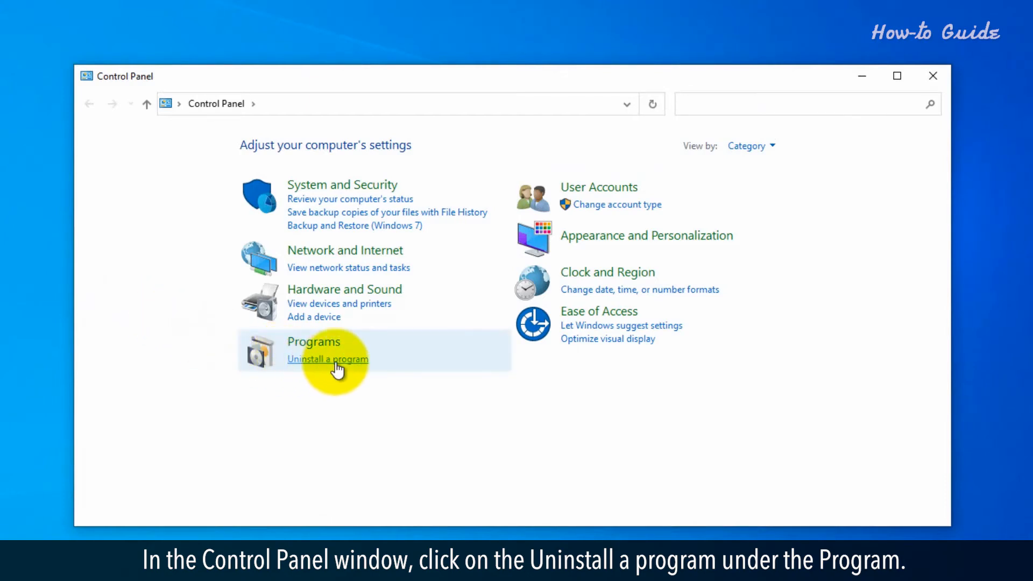
Start uninstalling SAP Crystal Reports 2020 viewer SP1 from Programs and Features, approving the UAC prompt
{"action": "left_click", "coordinate": [328, 359]}
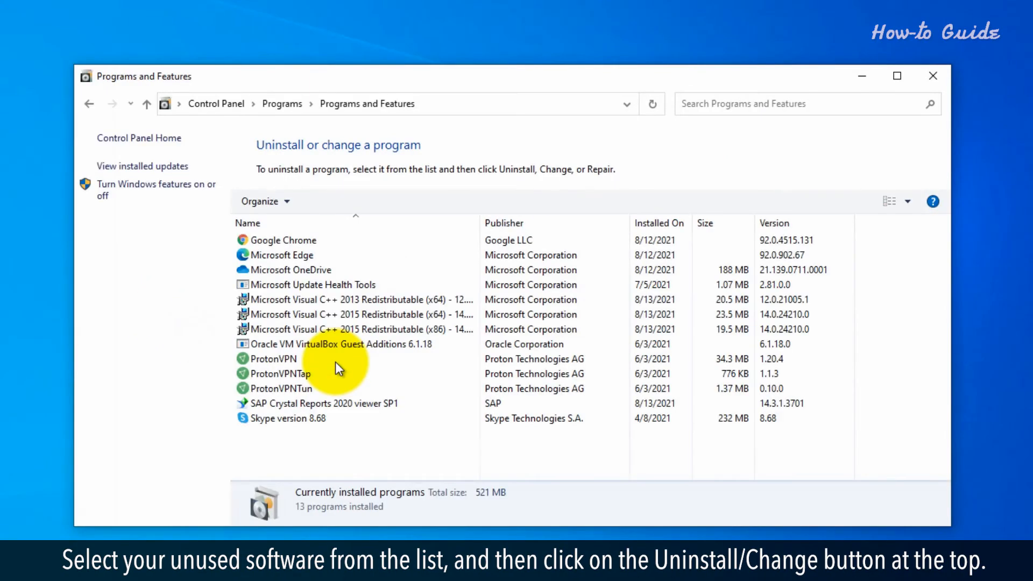
{"action": "left_click", "coordinate": [323, 404]}
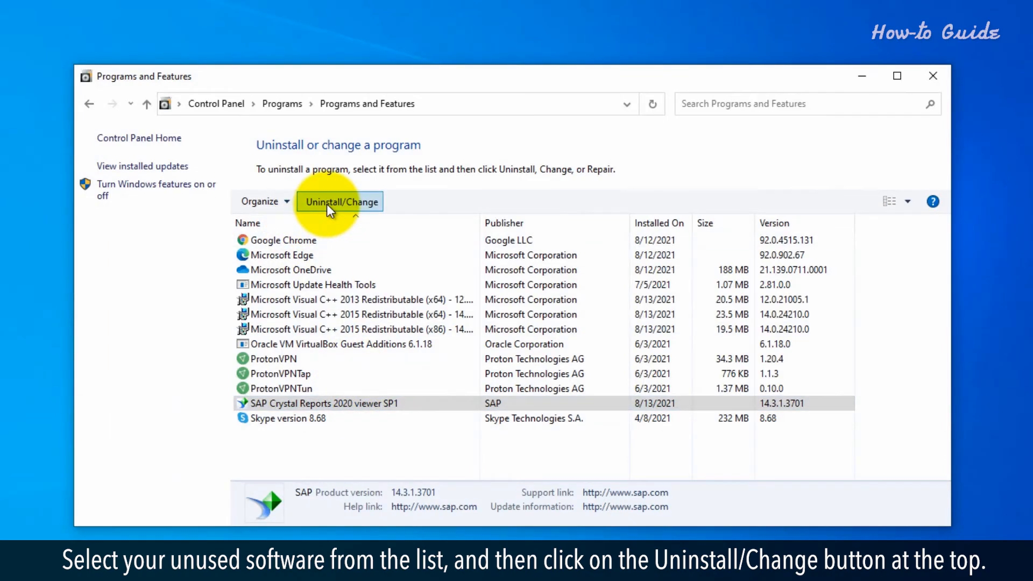
{"action": "left_click", "coordinate": [341, 202]}
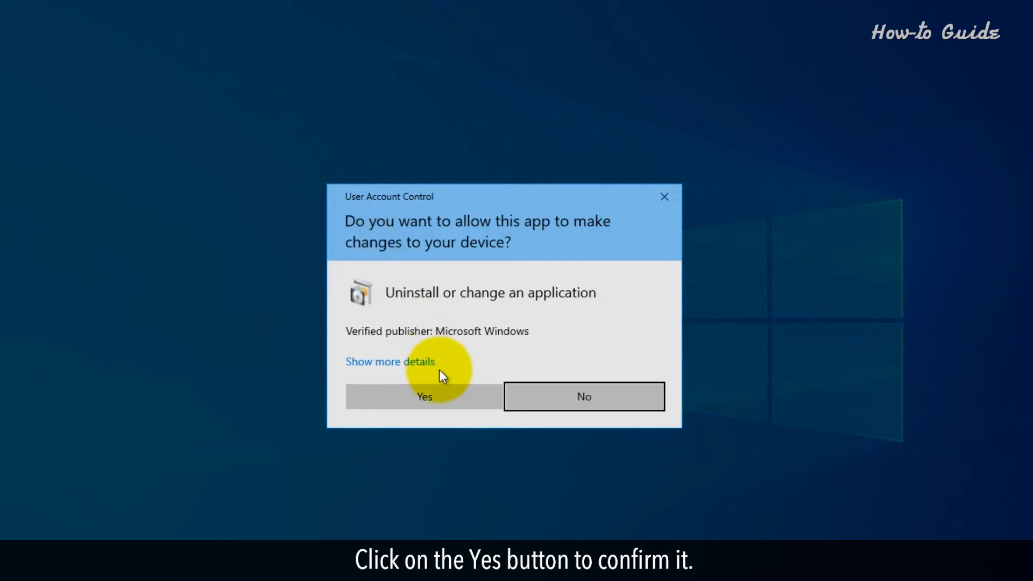
{"action": "left_click", "coordinate": [424, 397]}
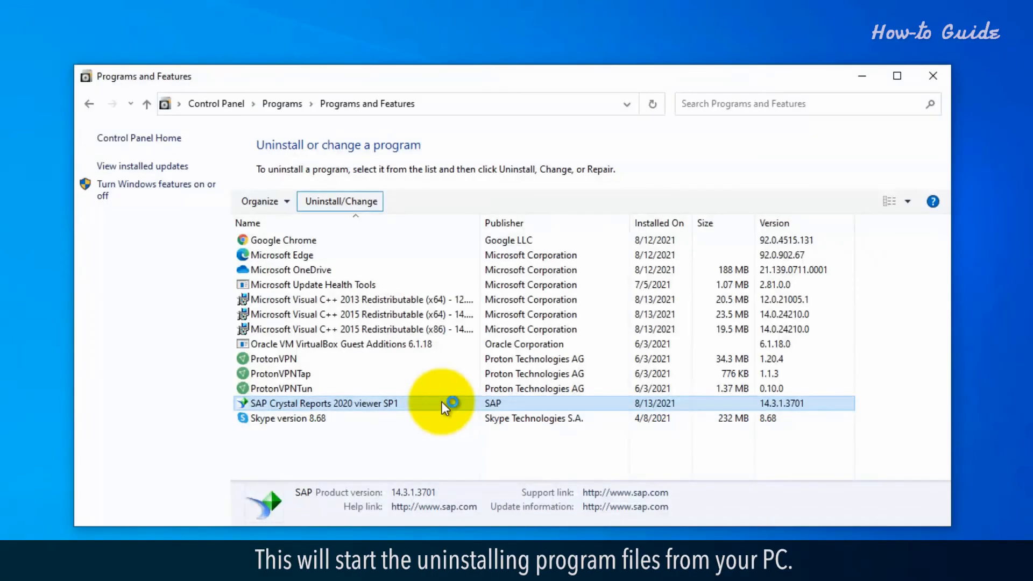
Choose Remove in the SAP Crystal Reports setup wizard and finish once the viewer is uninstalled
{"action": "left_click", "coordinate": [339, 201]}
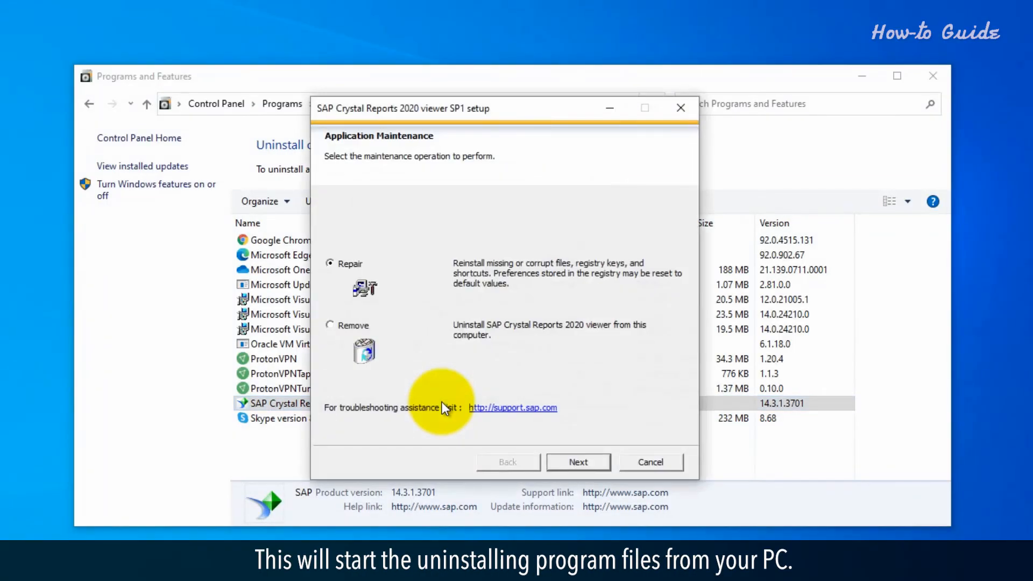
{"action": "left_click", "coordinate": [329, 325]}
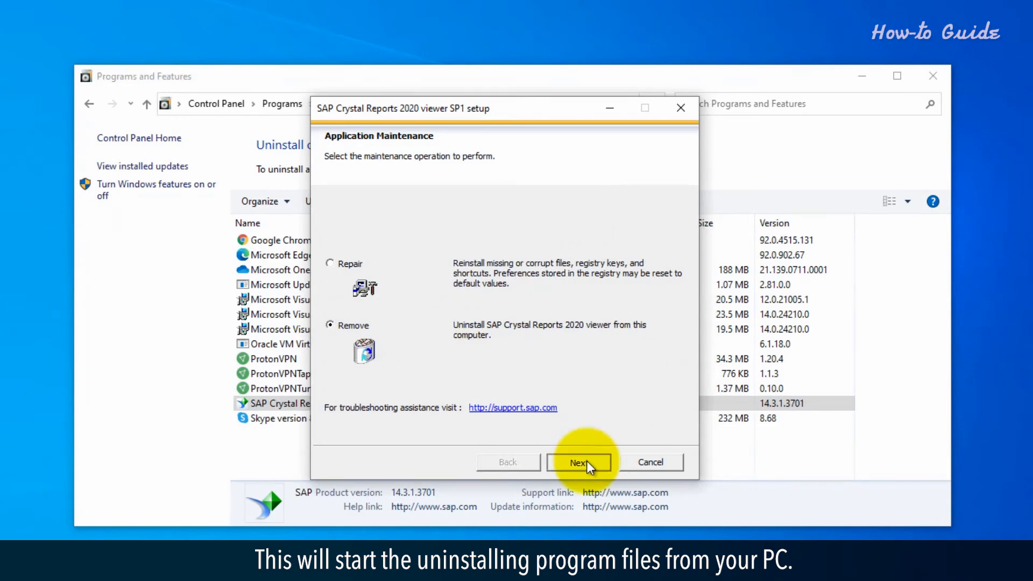
{"action": "left_click", "coordinate": [579, 462]}
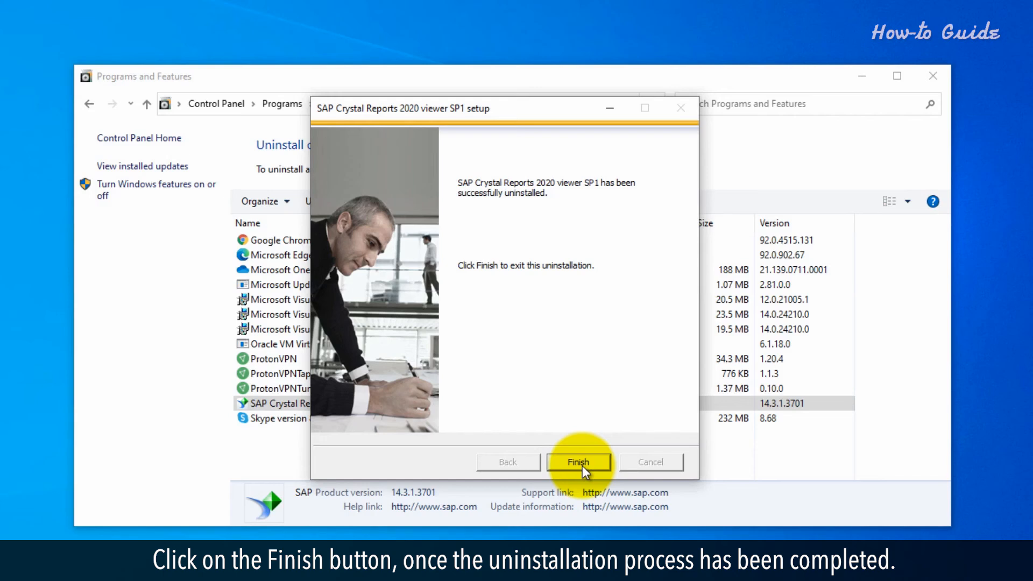
{"action": "left_click", "coordinate": [578, 461]}
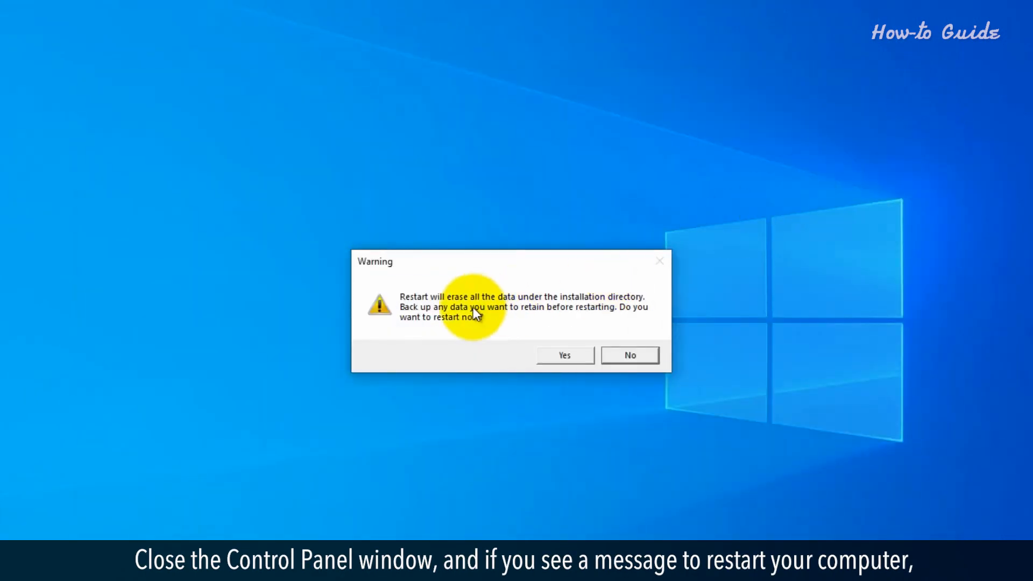
{"action": "mouse_move", "coordinate": [503, 316]}
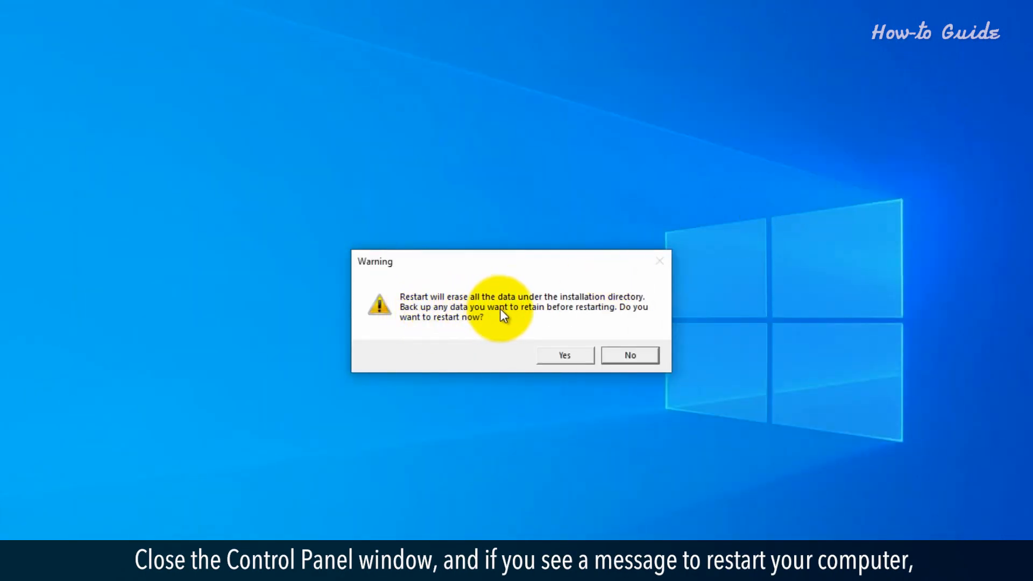
Accept the restart warning so the PC restarts now
{"action": "left_click", "coordinate": [563, 354]}
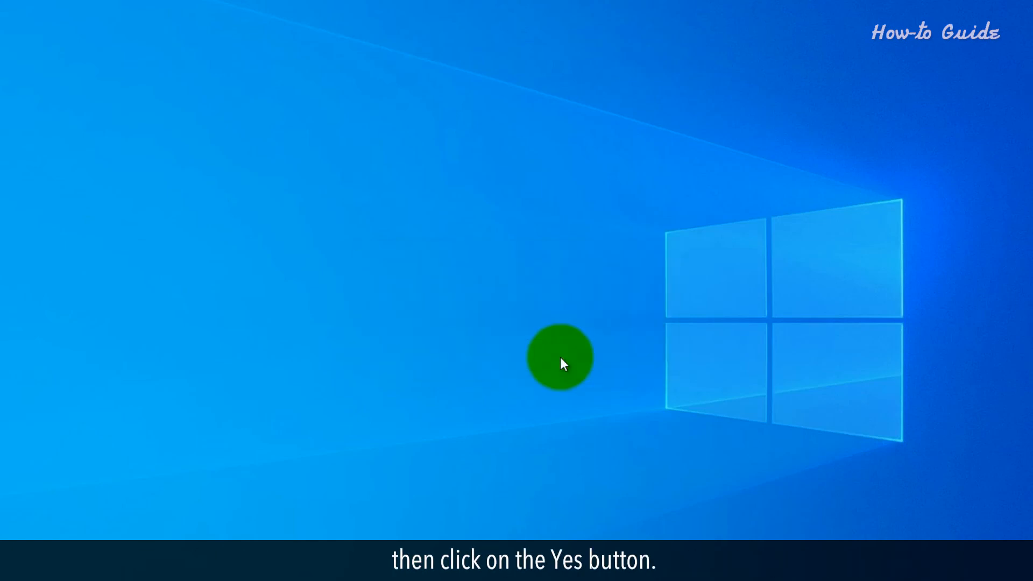
{"action": "left_click", "coordinate": [560, 357]}
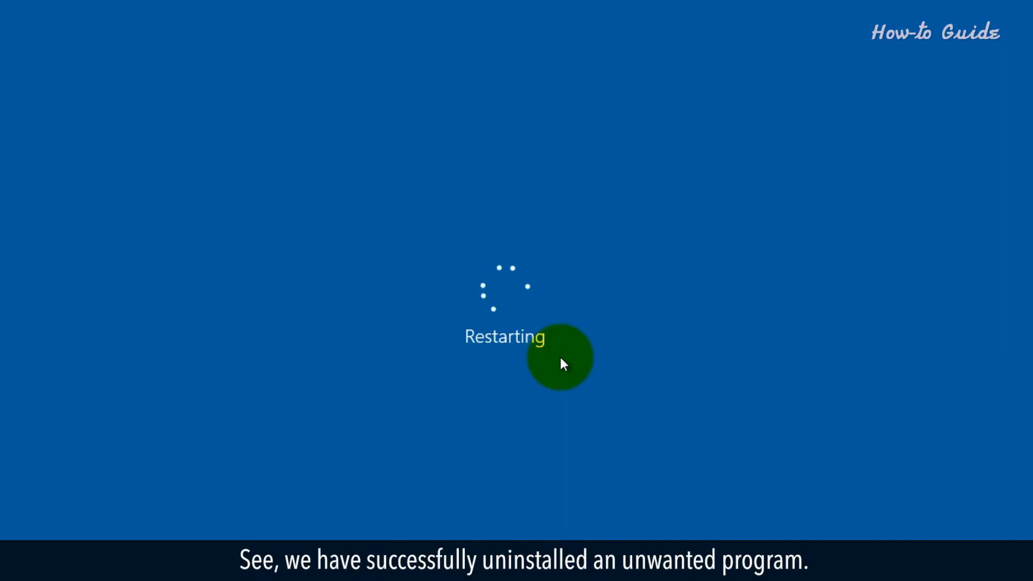